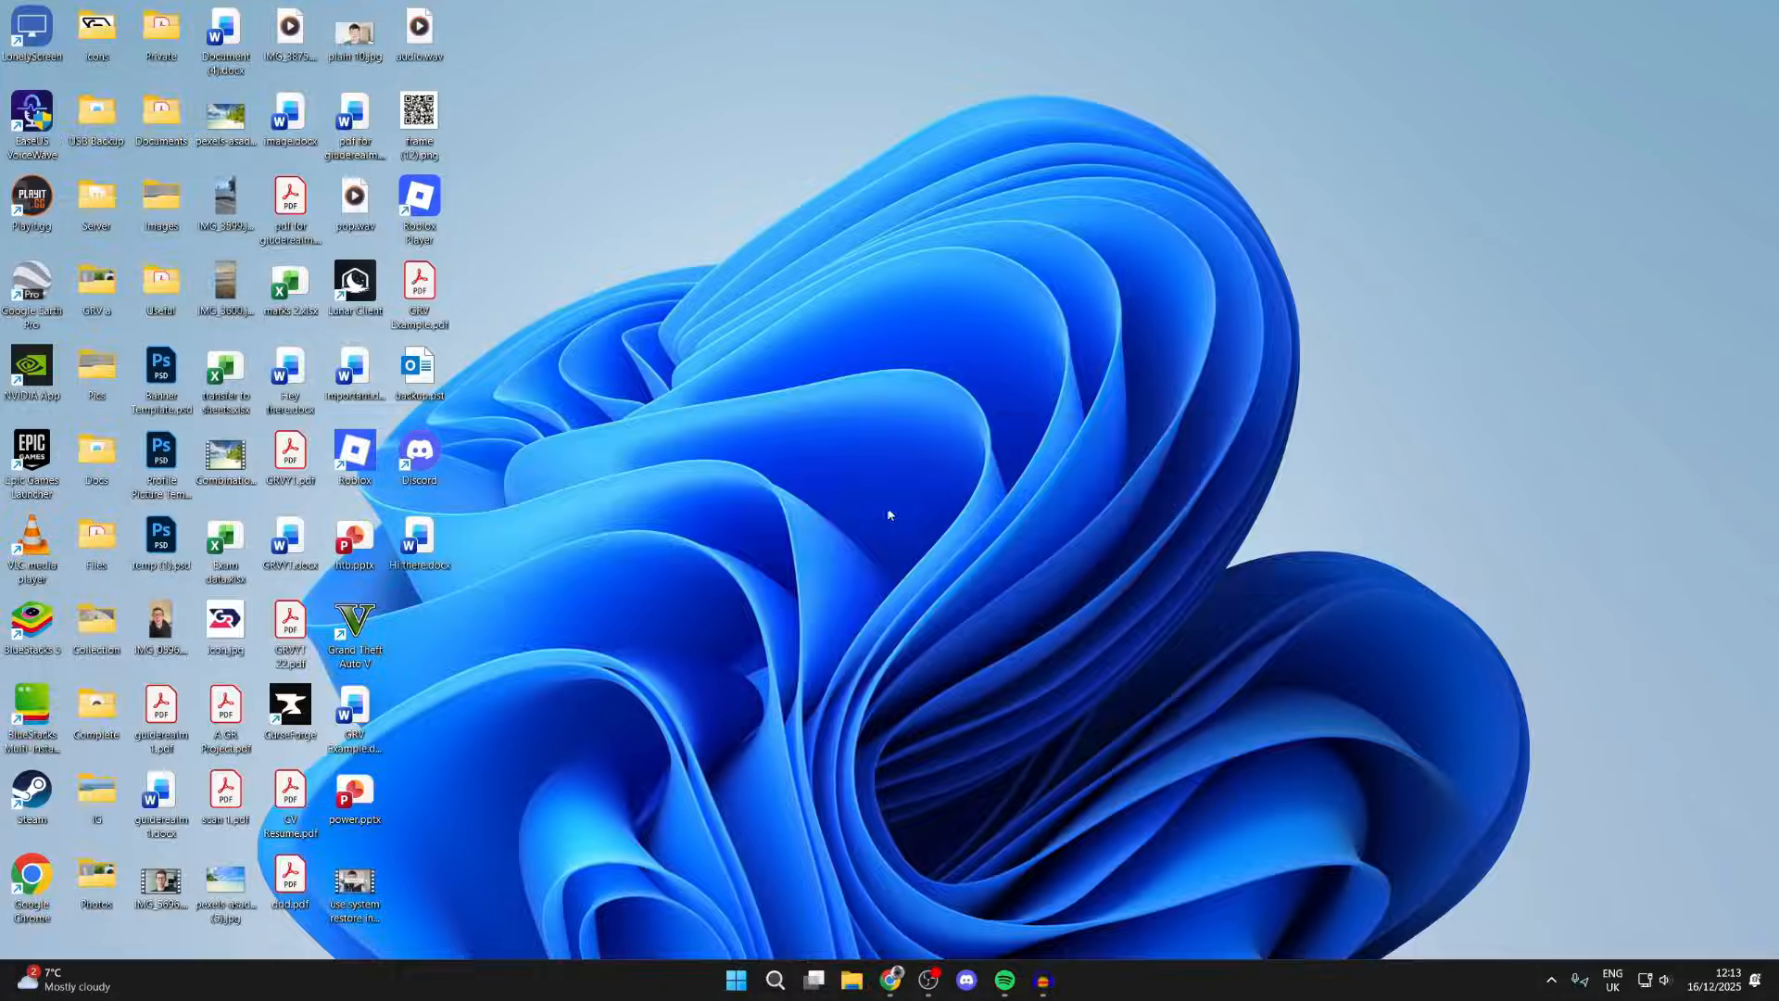
pyautogui.moveTo(1649, 981)
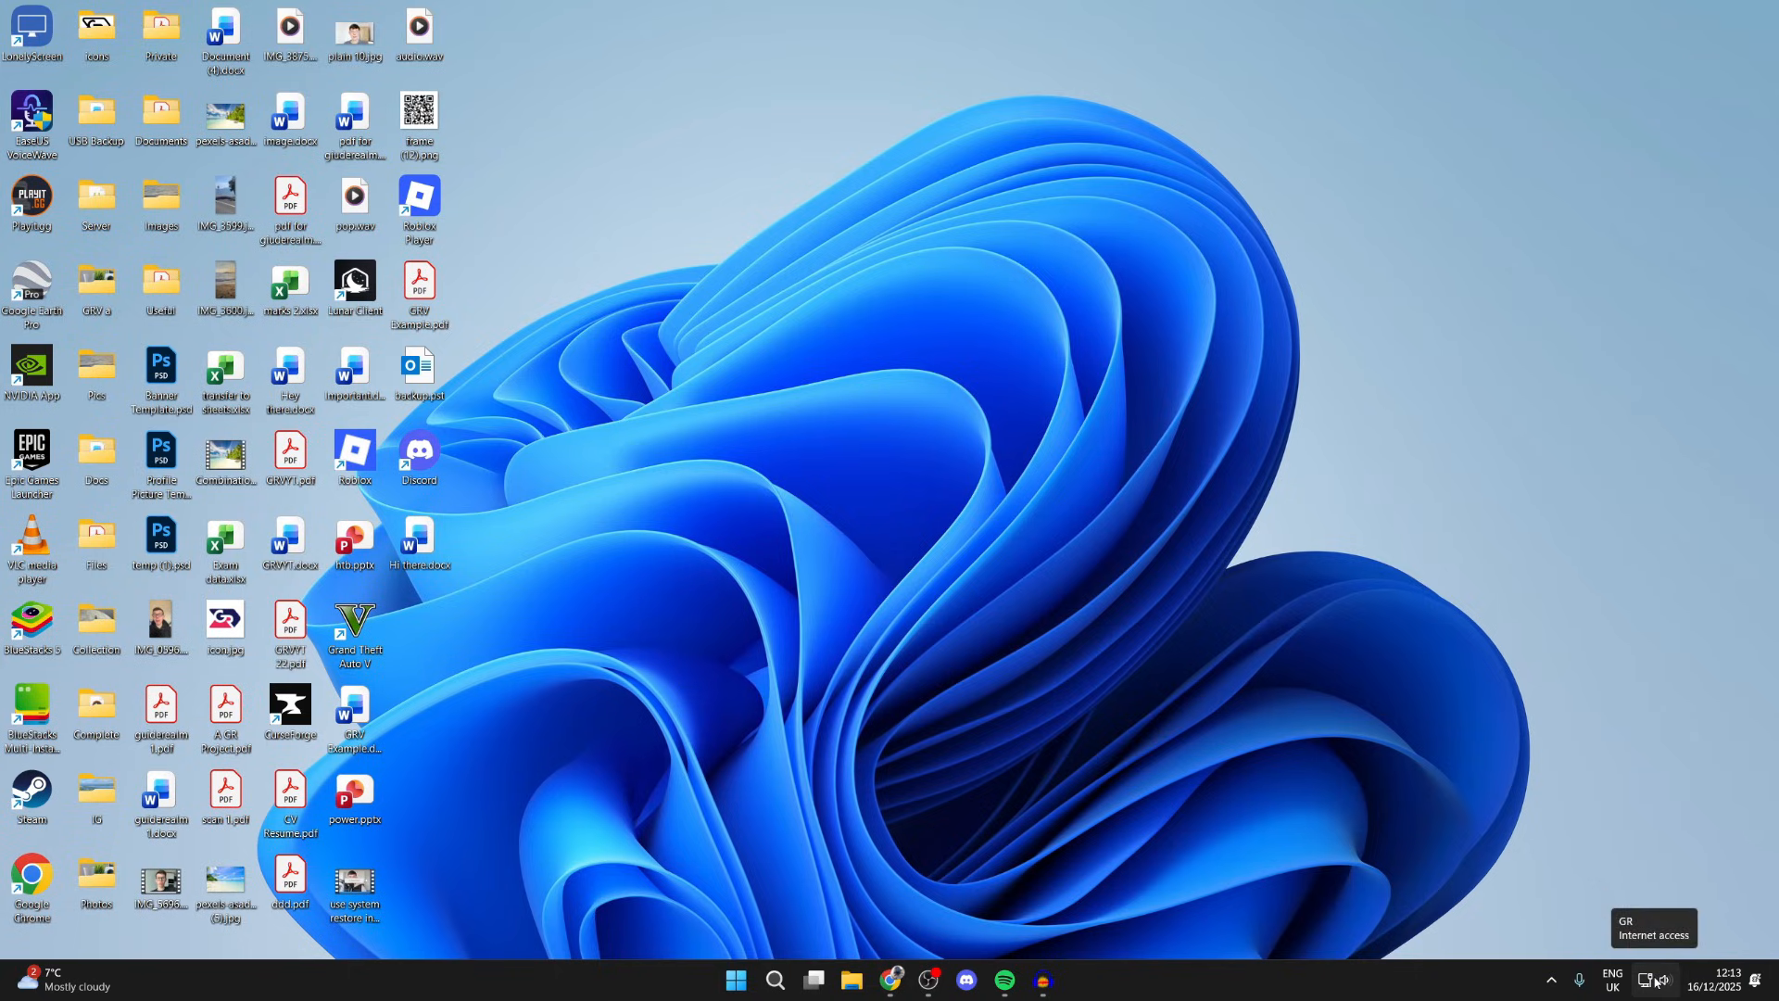
# Check the Bluetooth tile in Quick Settings and view the list of addable tiles
pyautogui.click(1653, 981)
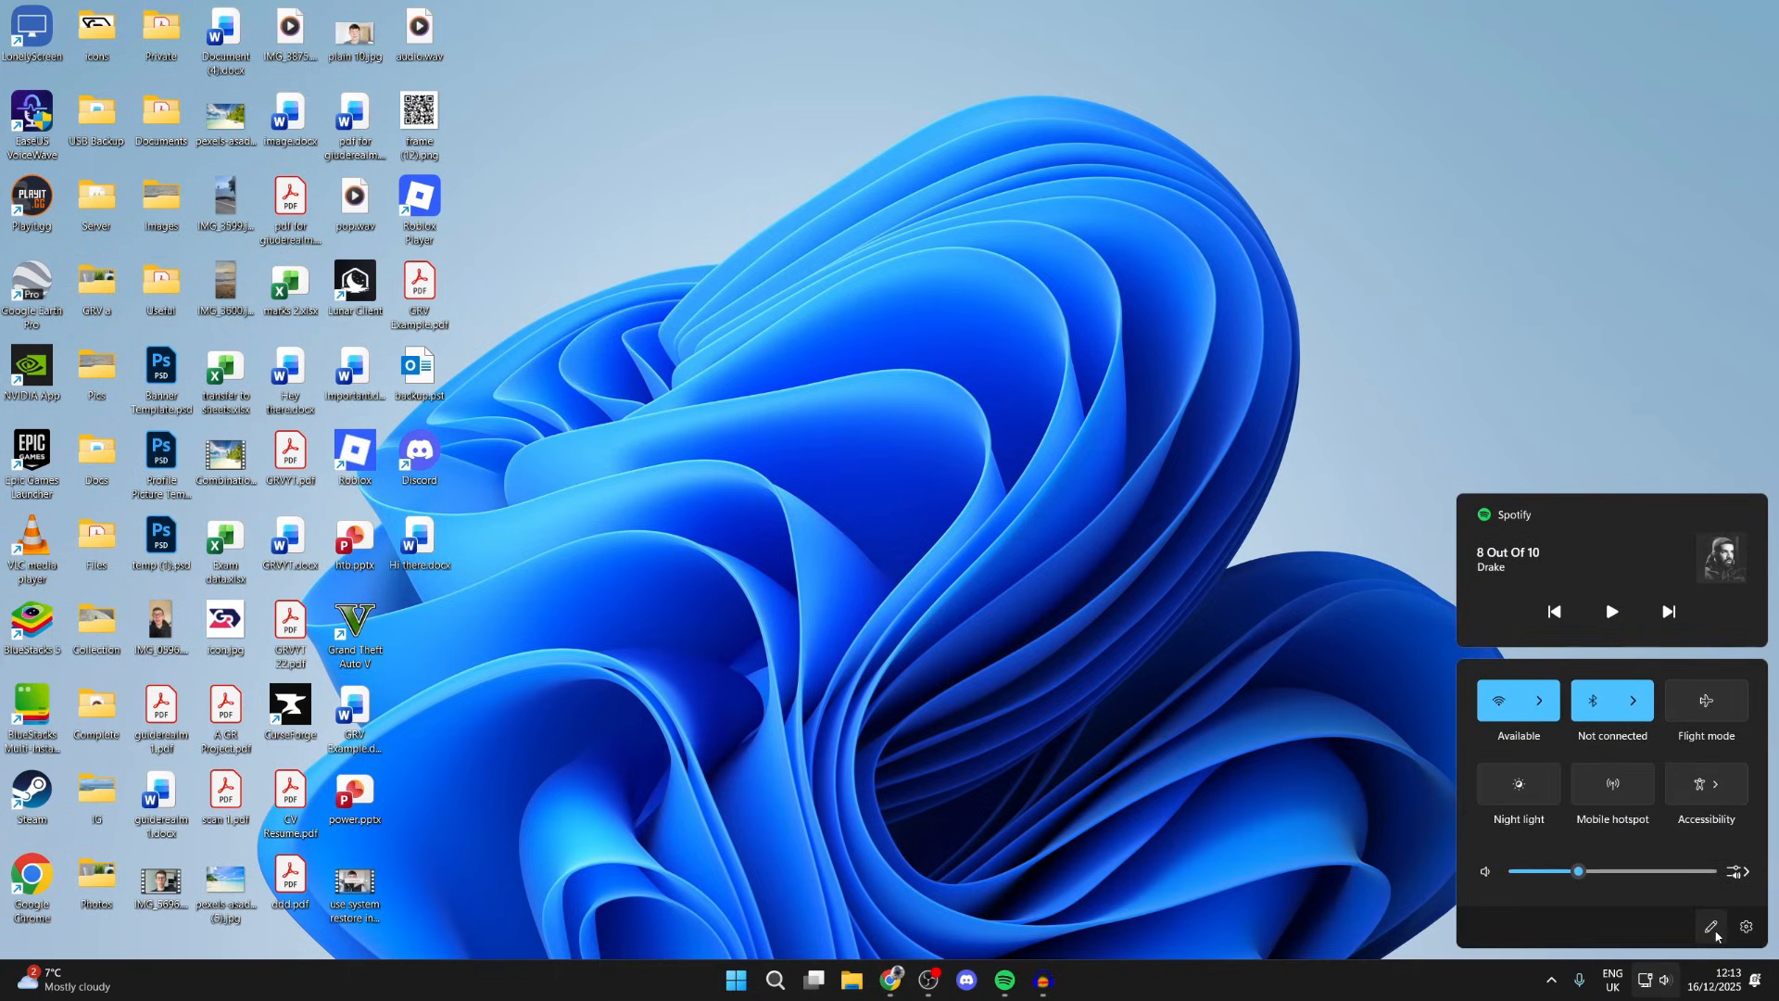
pyautogui.click(1712, 926)
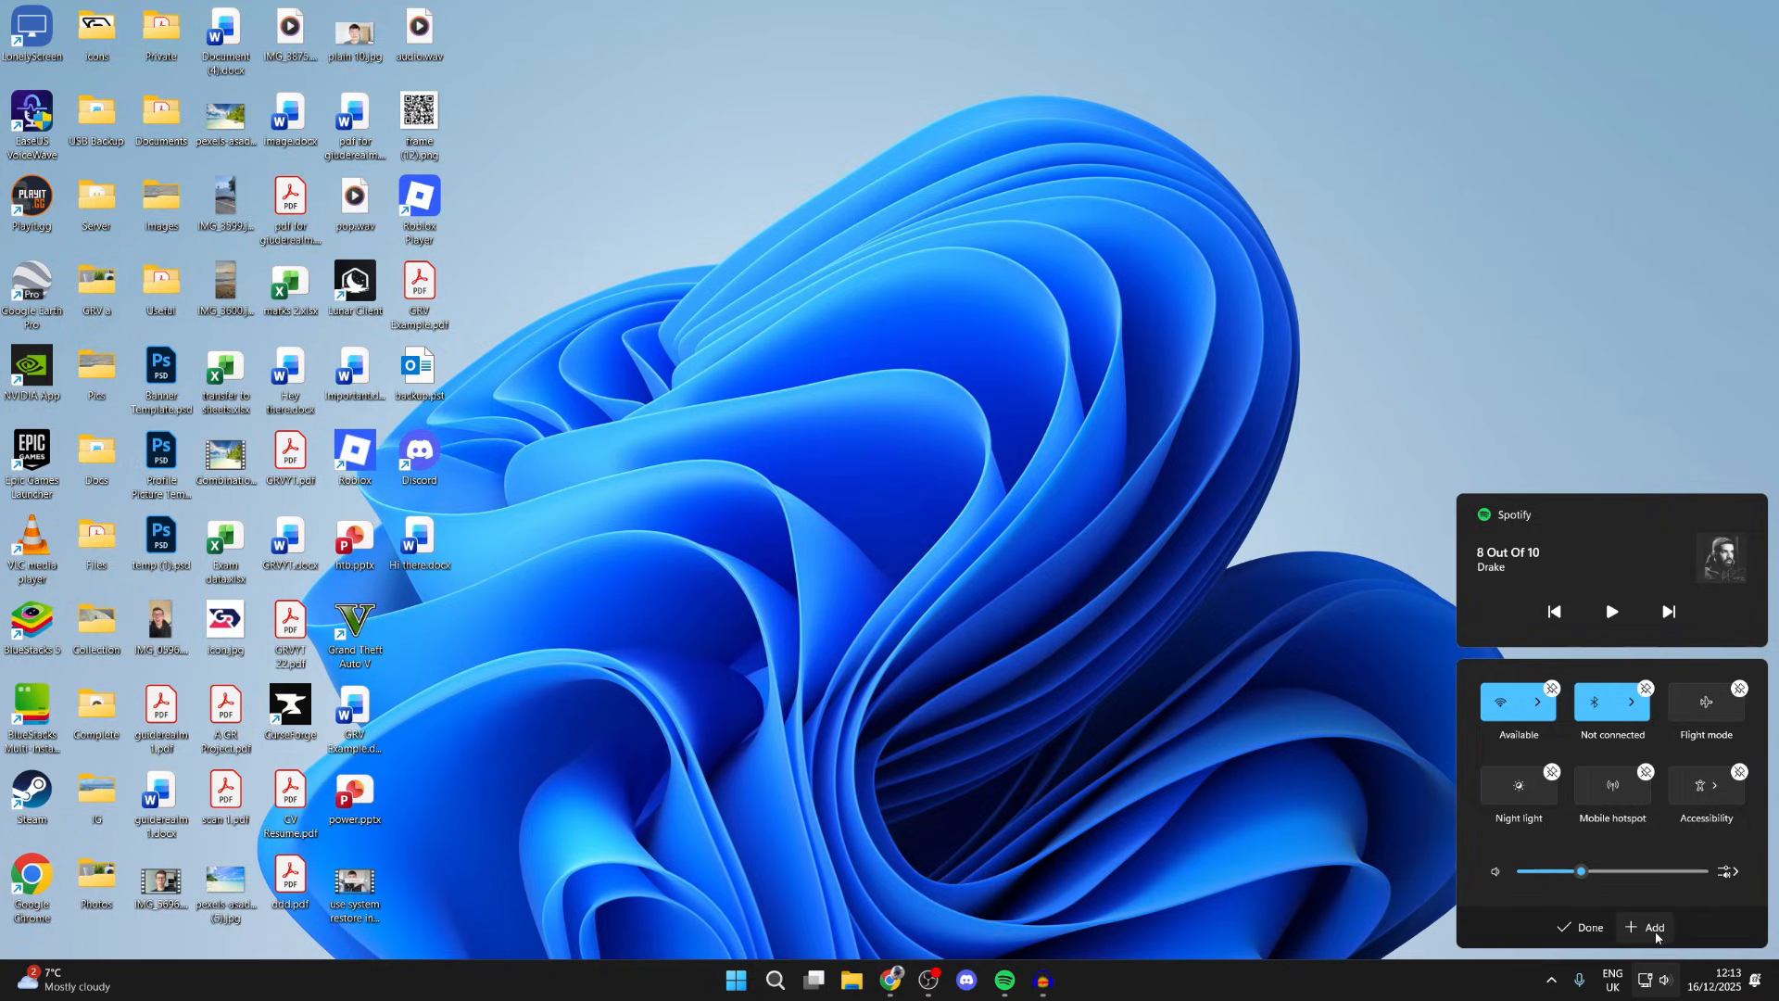
pyautogui.click(1646, 927)
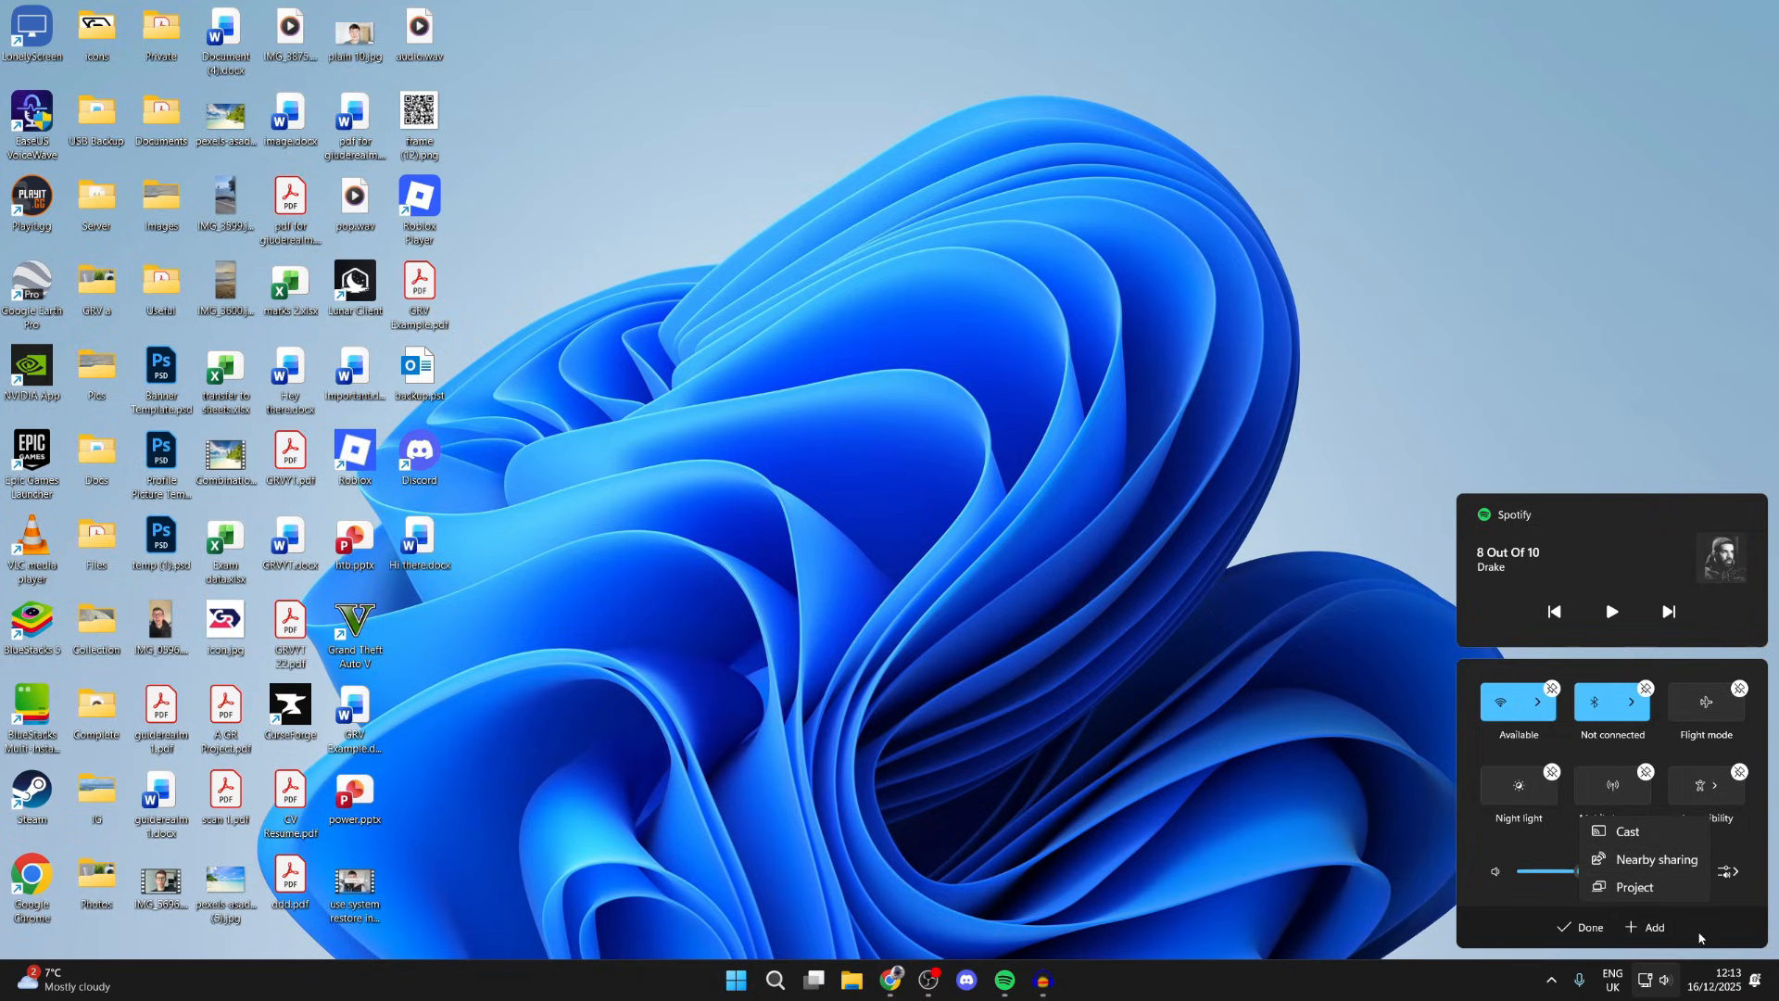
pyautogui.click(820, 899)
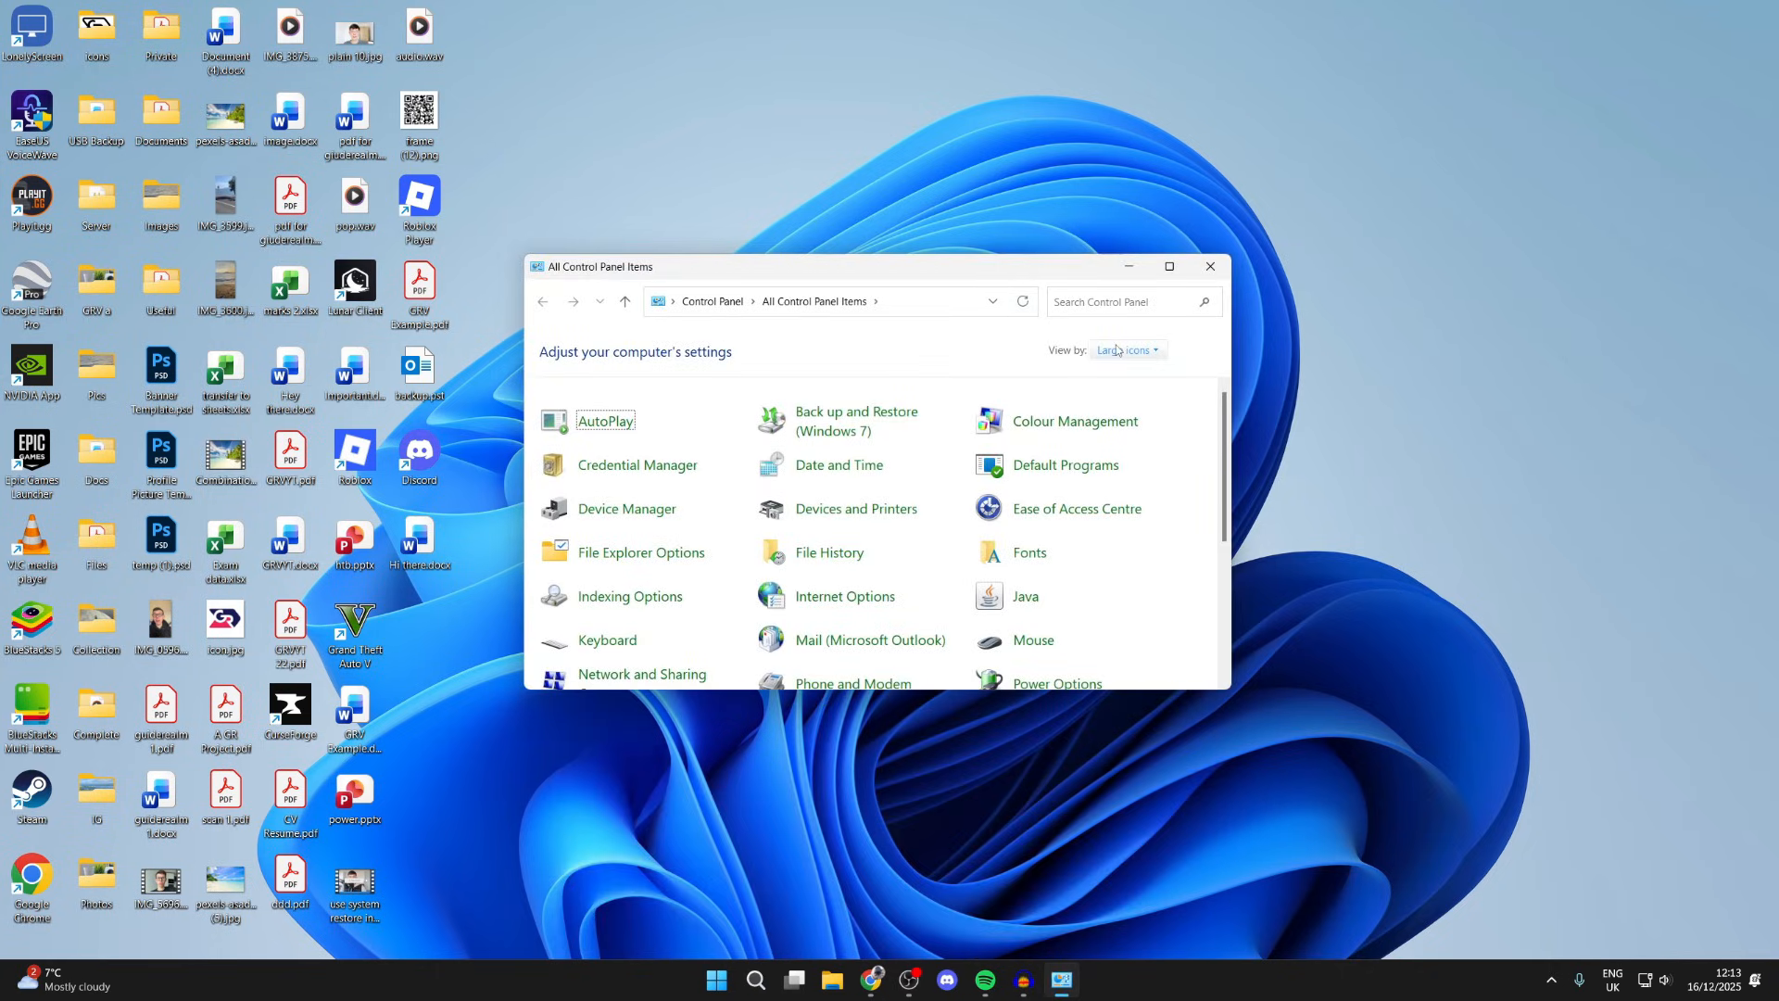
# Go to Power Options and its 'Choose what the power buttons do' page
pyautogui.click(1127, 349)
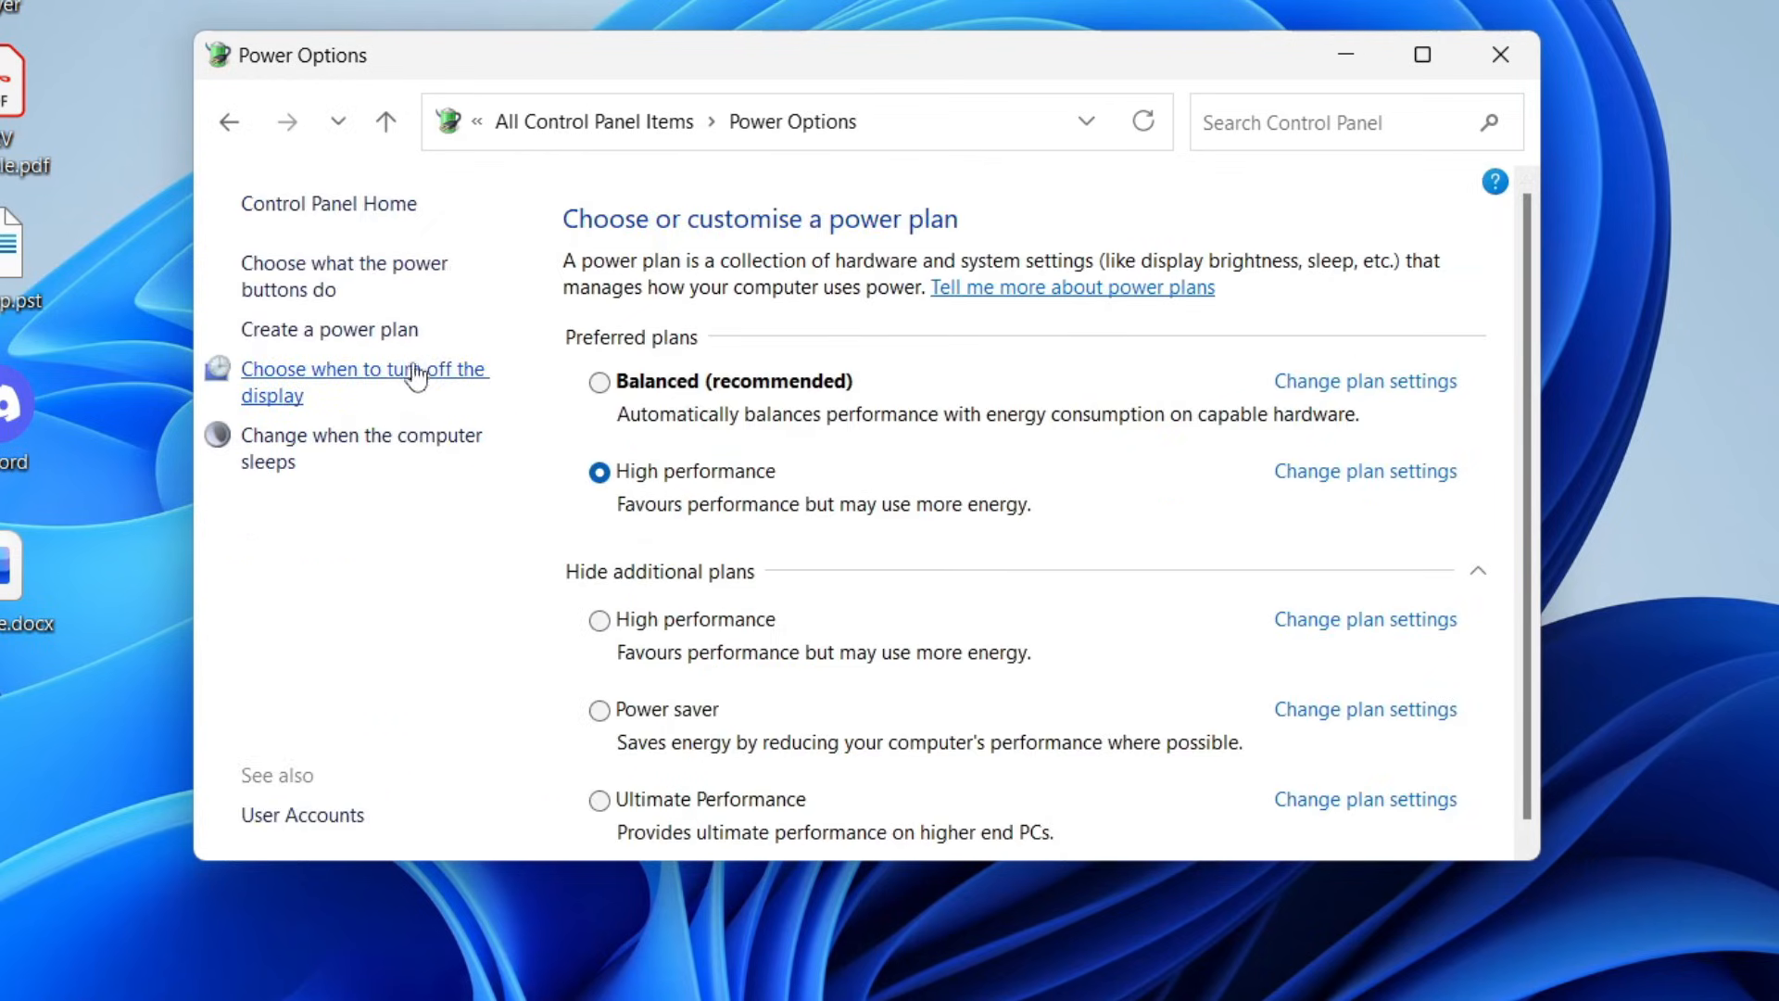
pyautogui.click(343, 276)
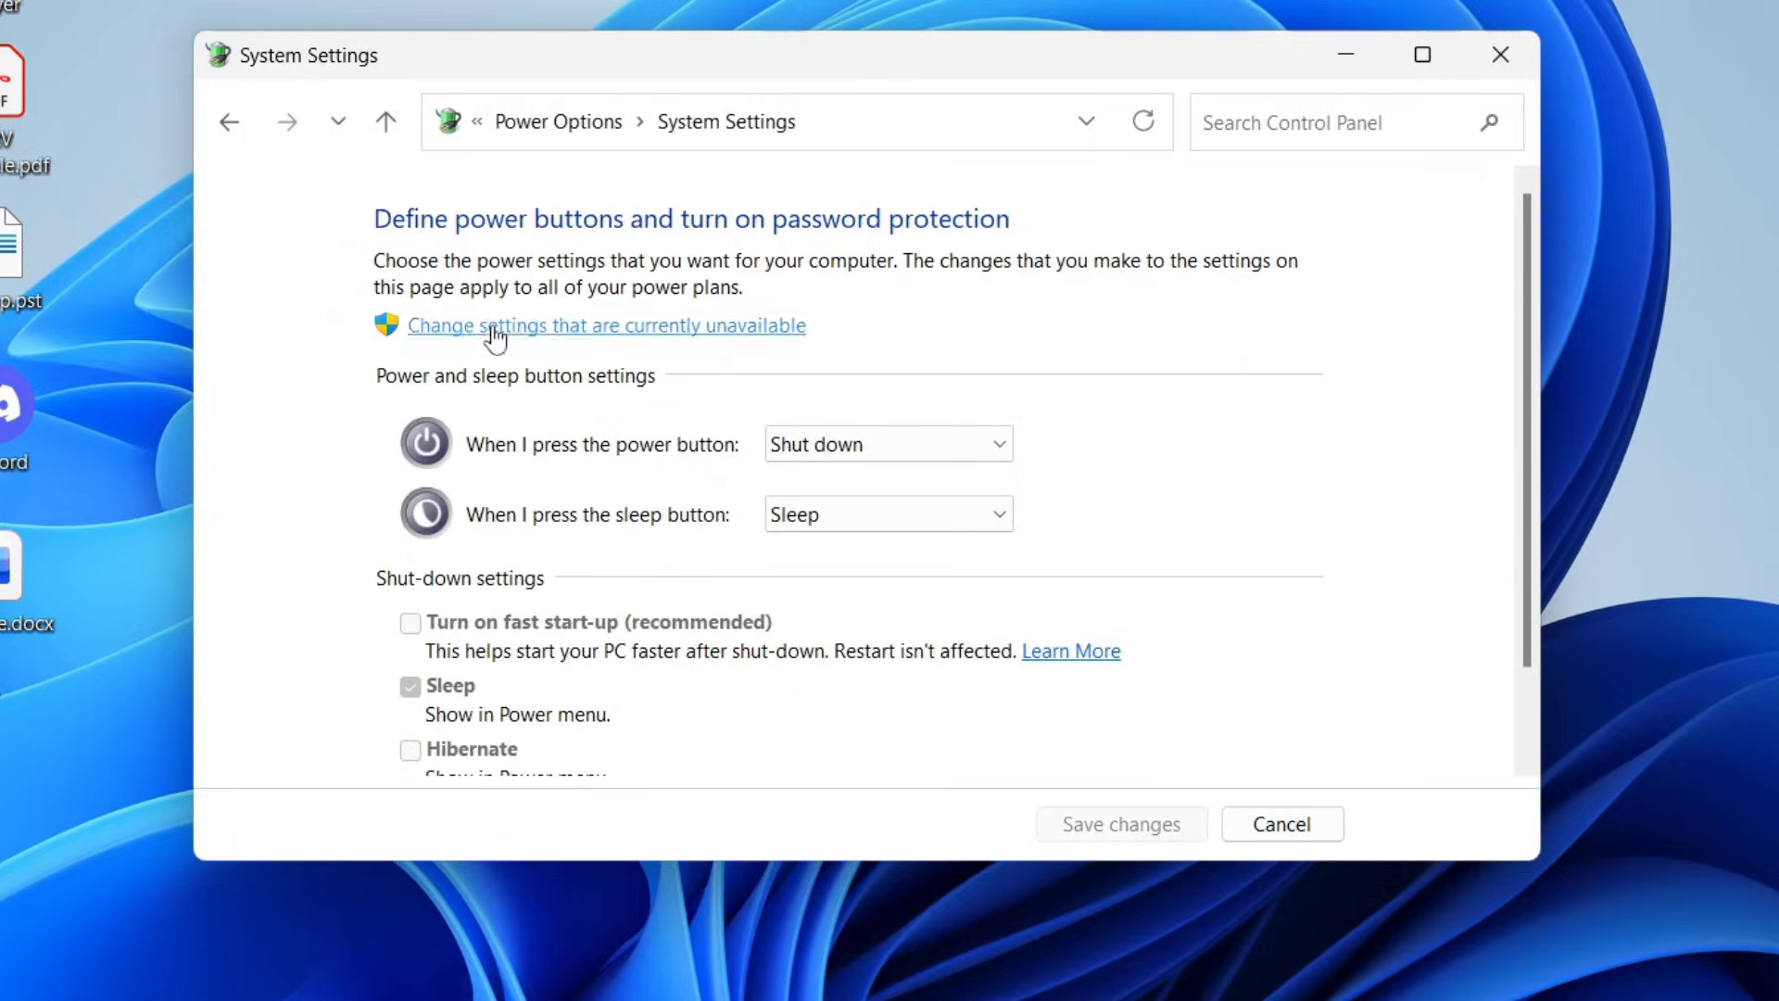
# Leave 'Turn on fast start-up' unchecked, cancel out, and launch Device Manager via Start search 'dev'
pyautogui.scroll(-3)
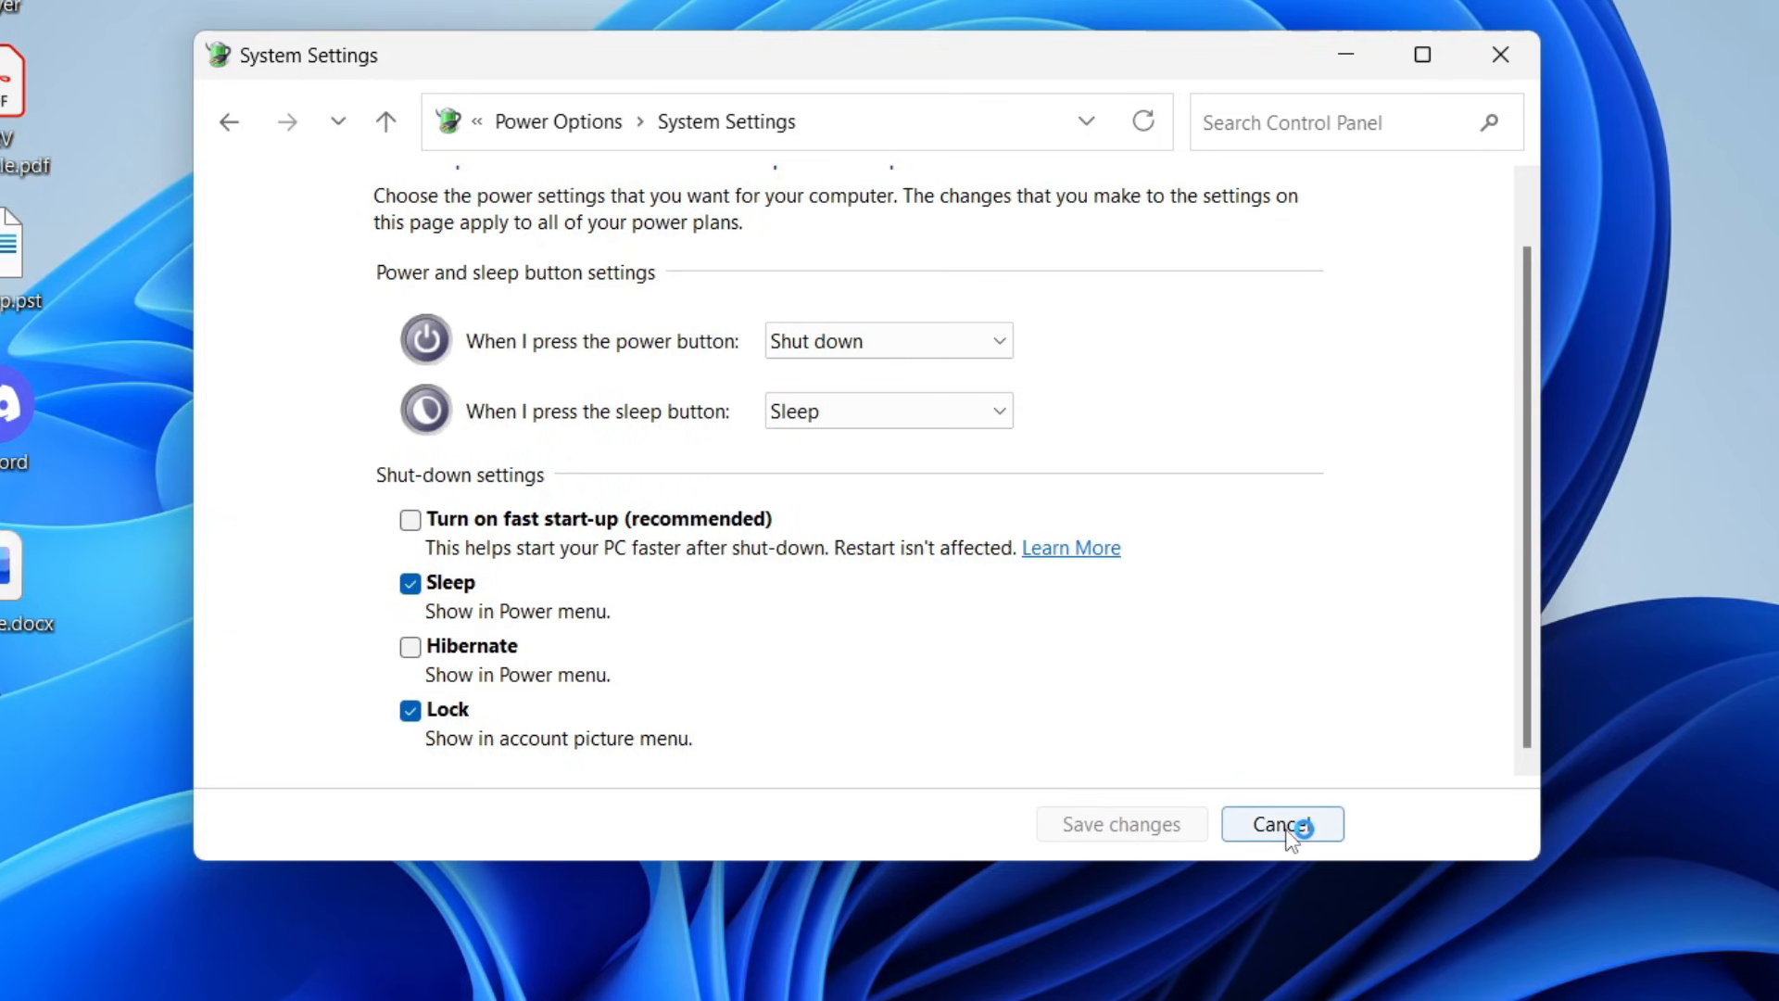
pyautogui.click(1284, 823)
pyautogui.write('dev')
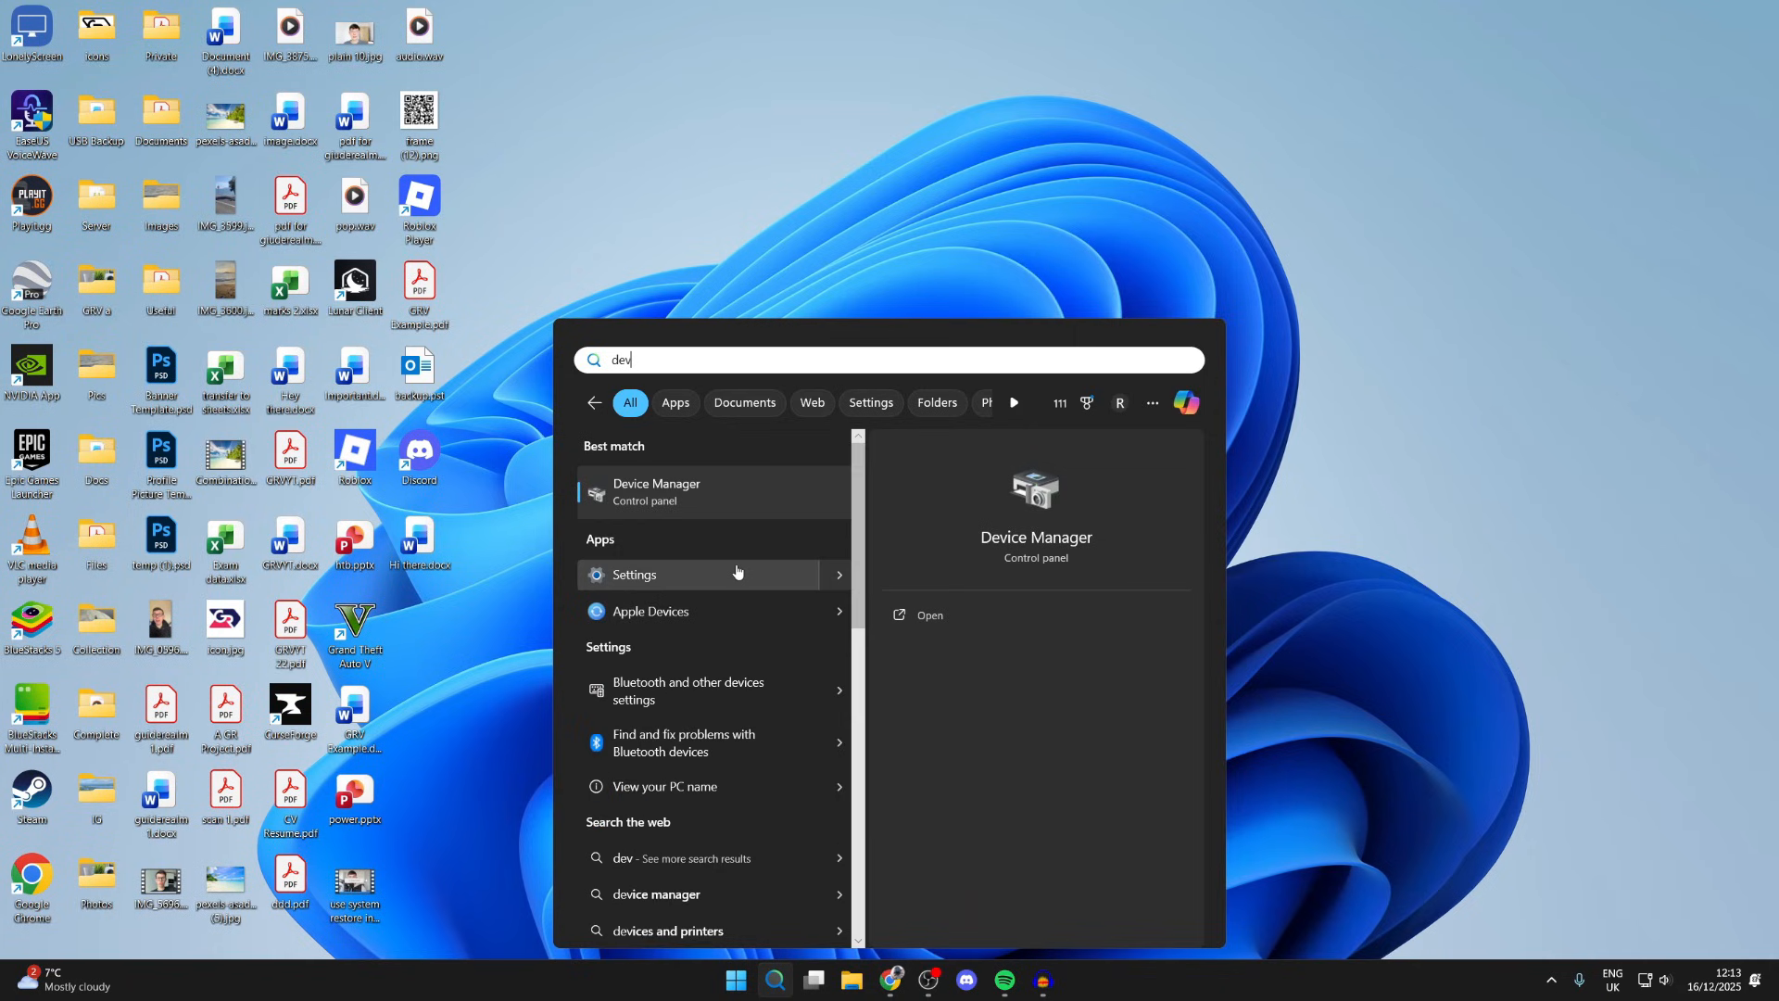
pyautogui.click(656, 491)
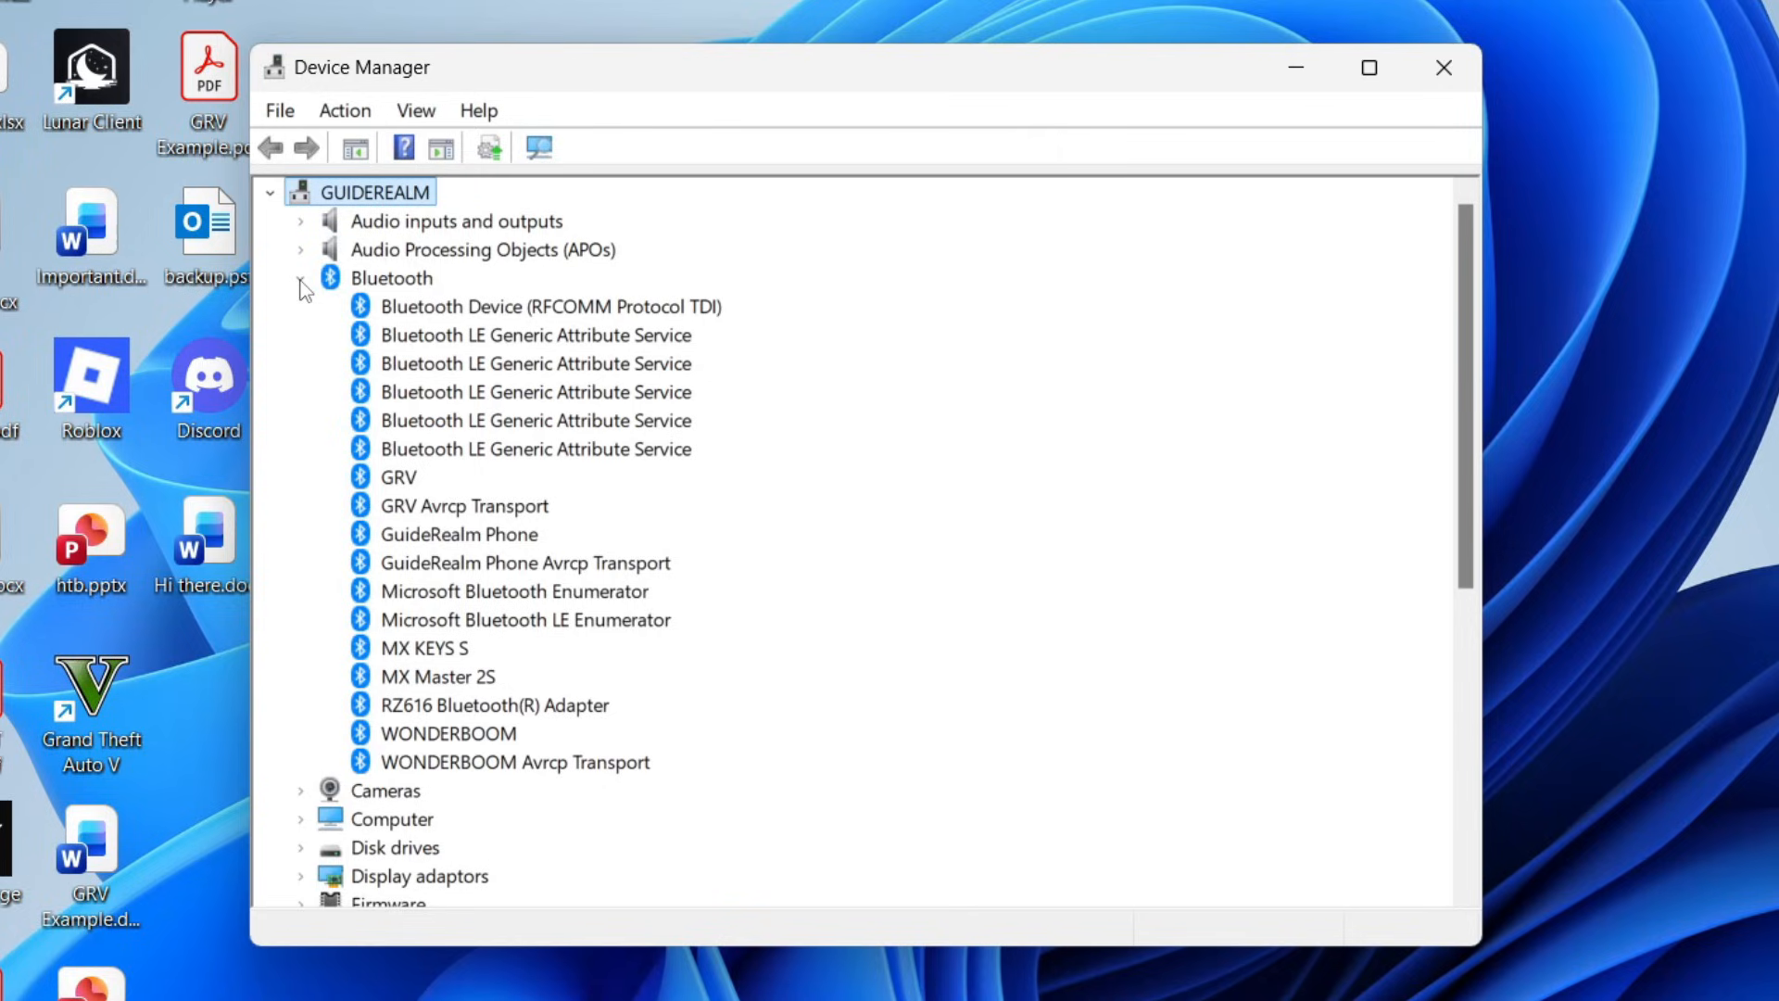
# Uninstall the RZ616 Bluetooth(R) Adapter from the Bluetooth section and confirm
pyautogui.click(497, 705)
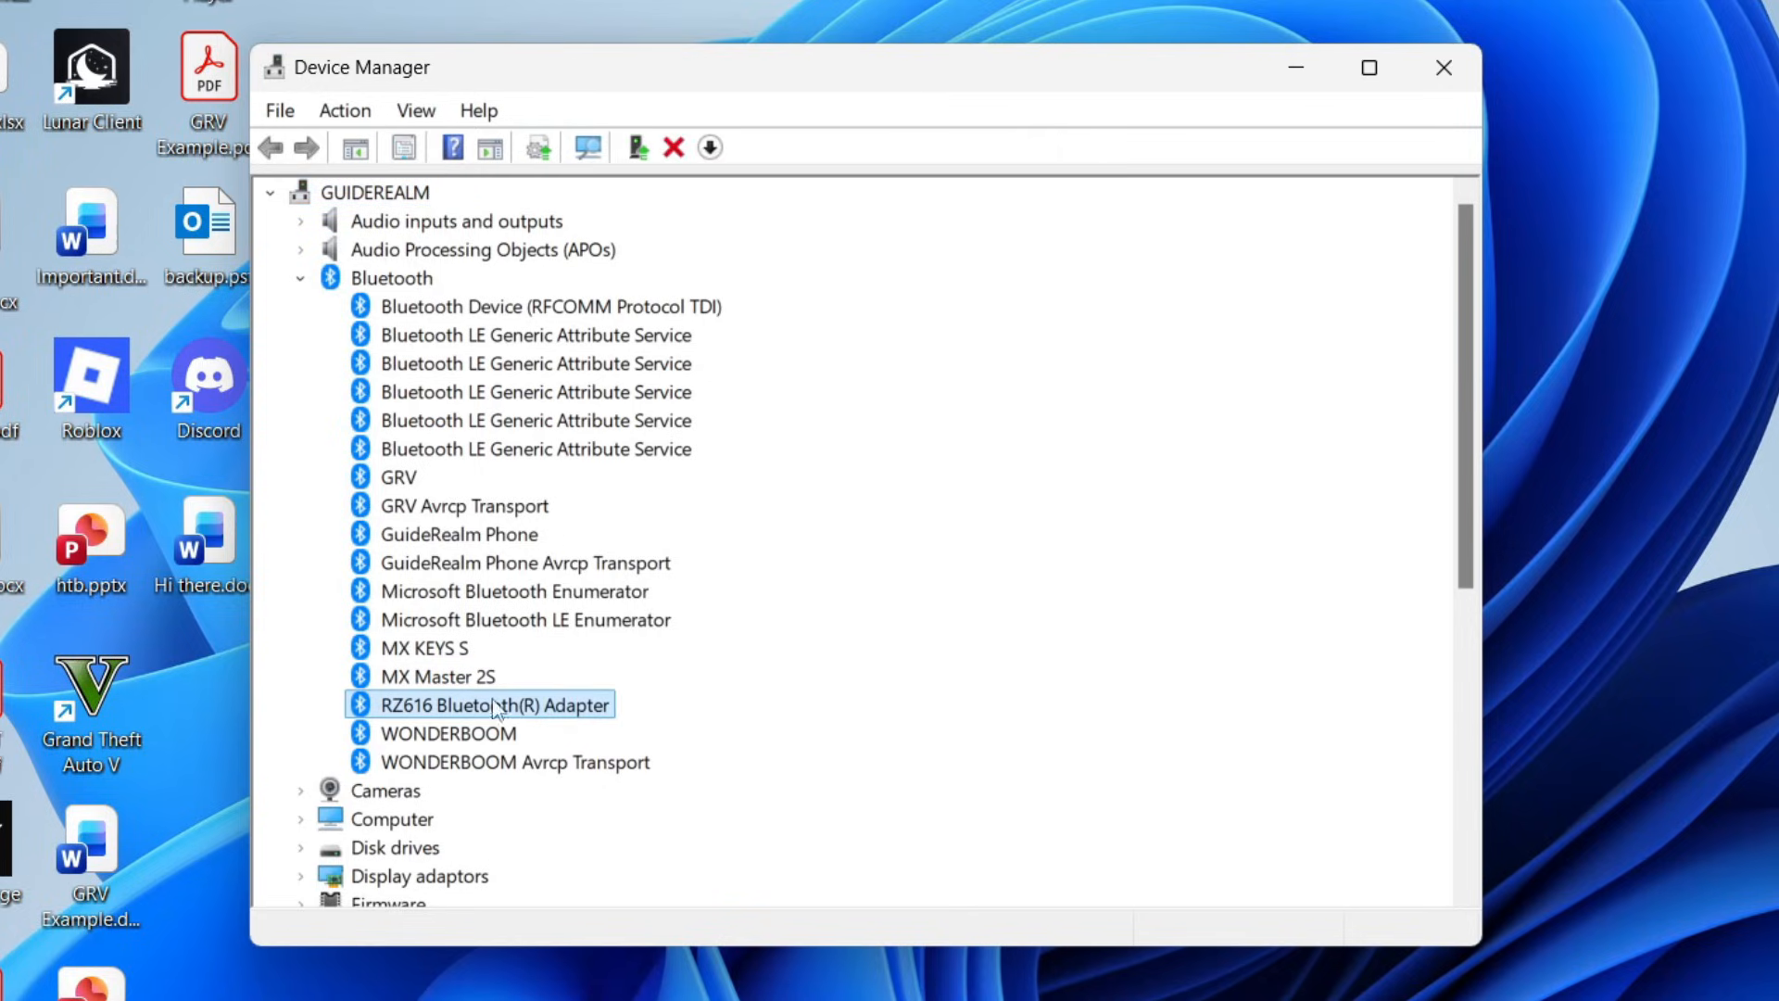
pyautogui.rightClick(500, 704)
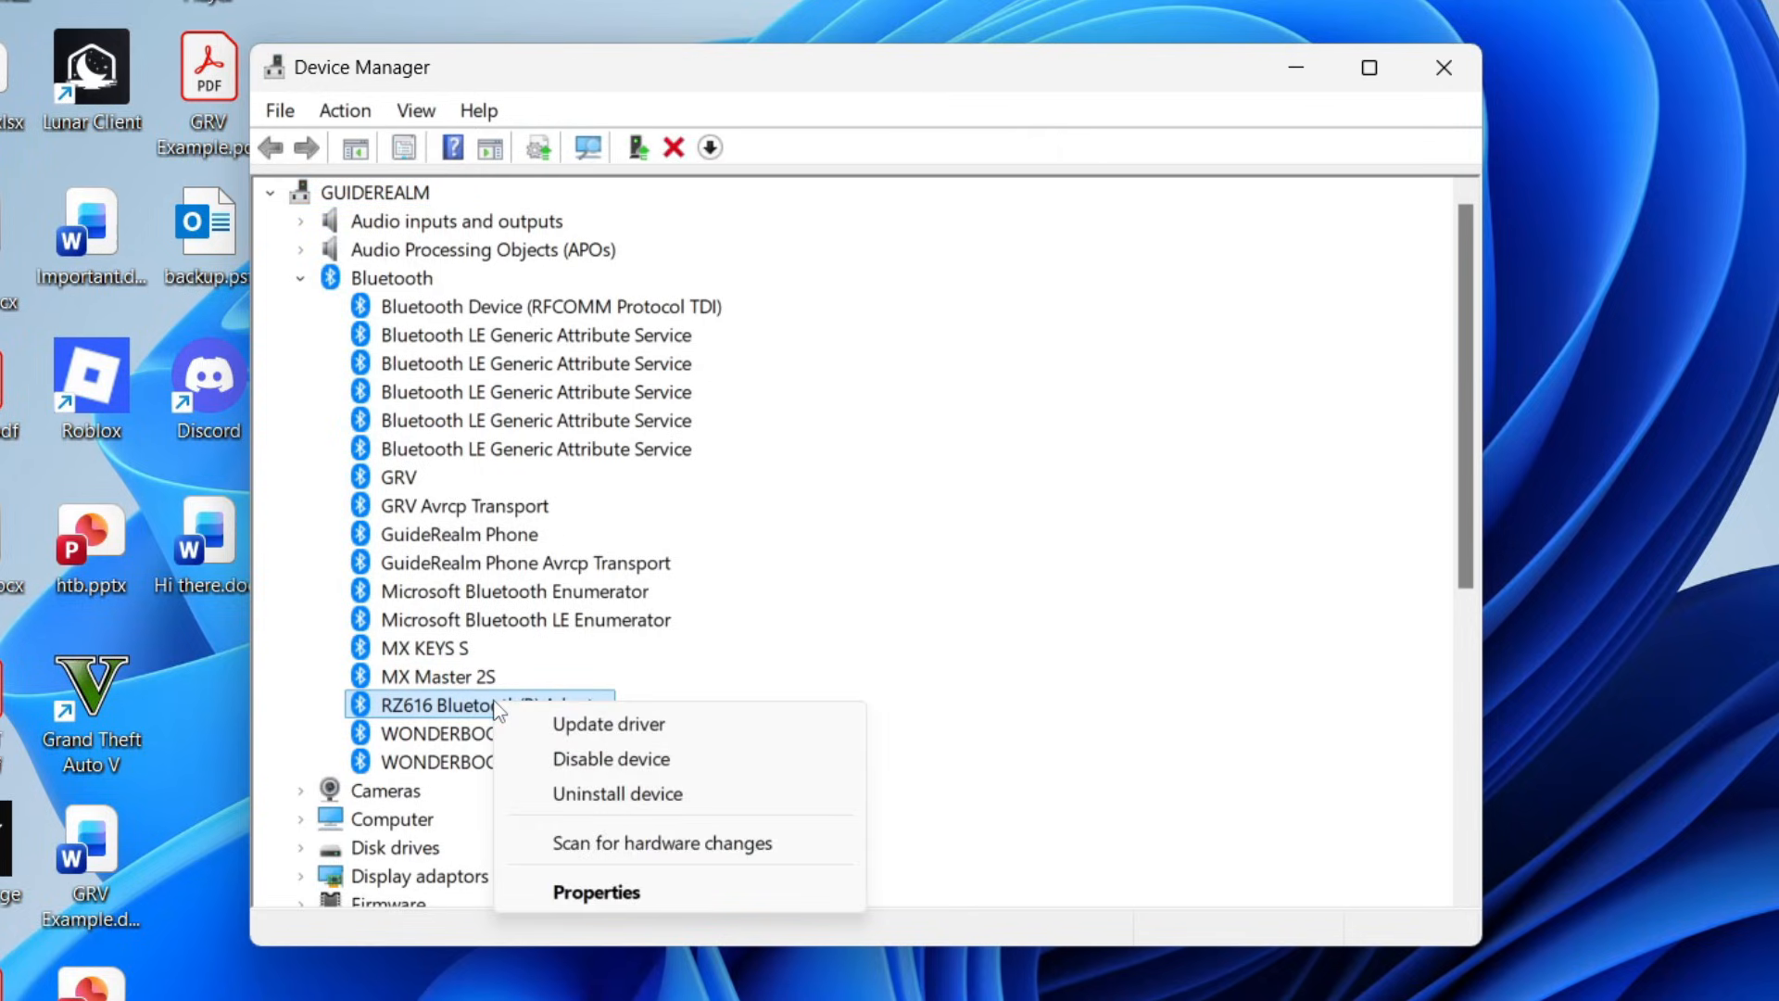
pyautogui.moveTo(636, 760)
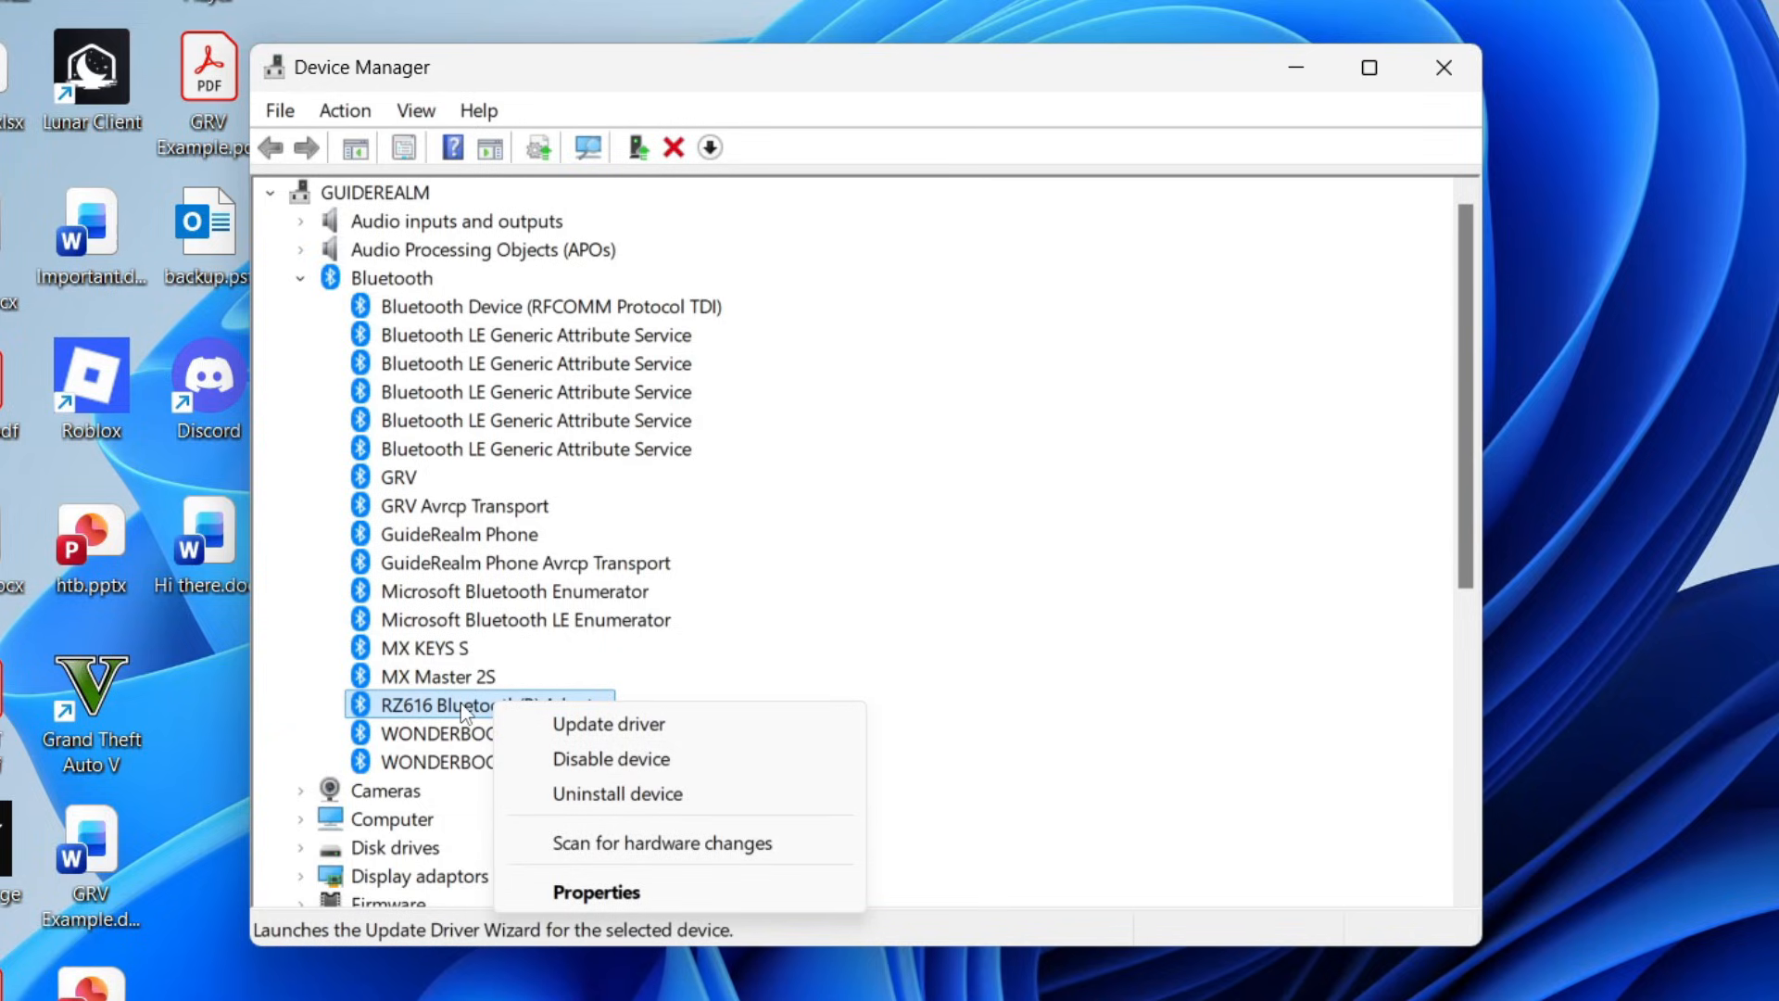
pyautogui.moveTo(643, 812)
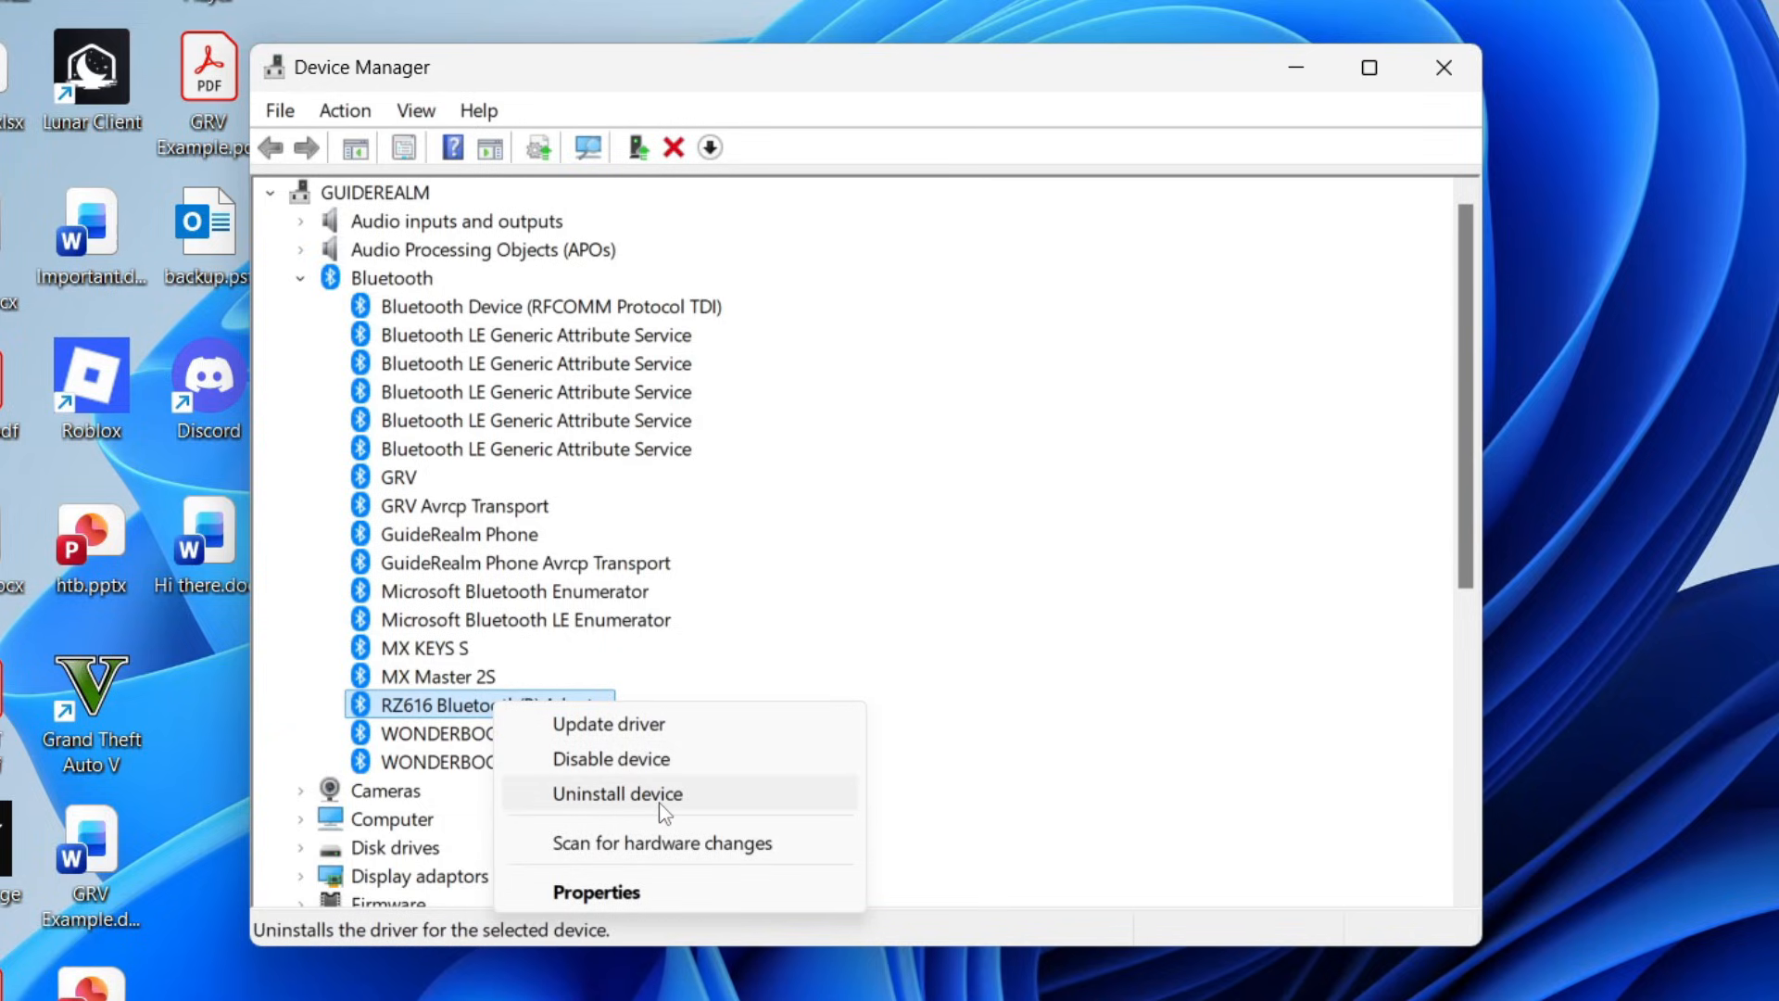
pyautogui.click(617, 793)
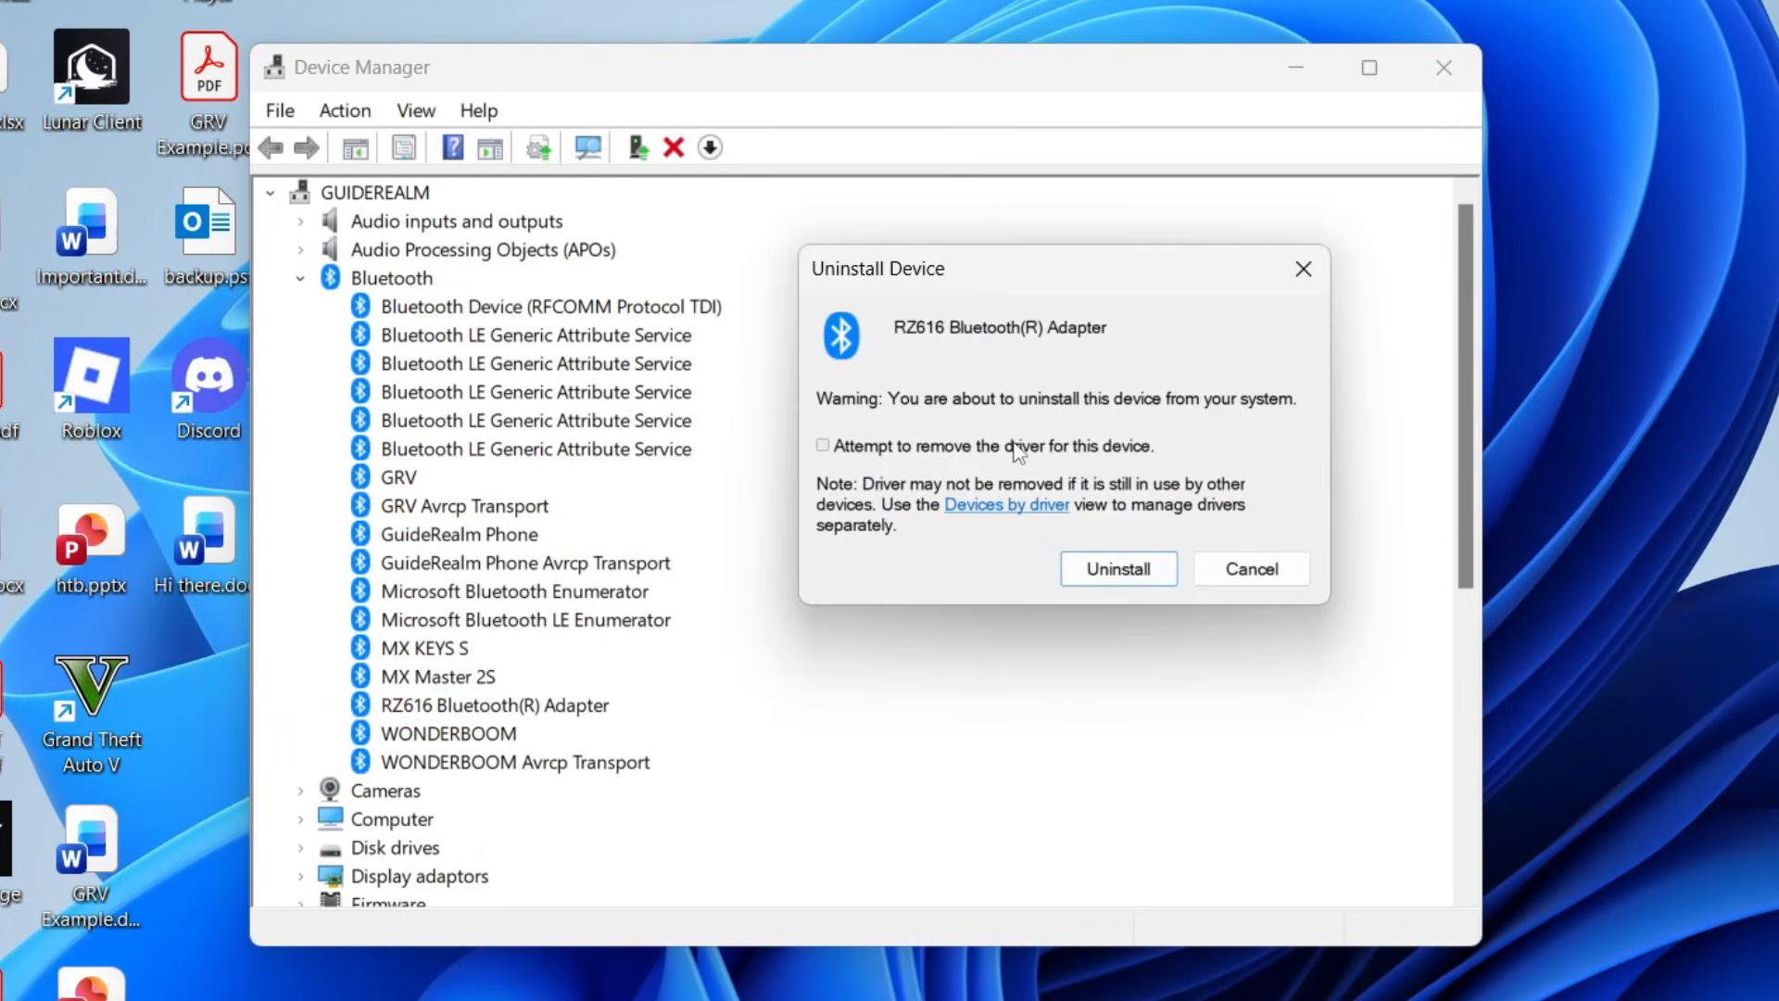
pyautogui.click(1119, 569)
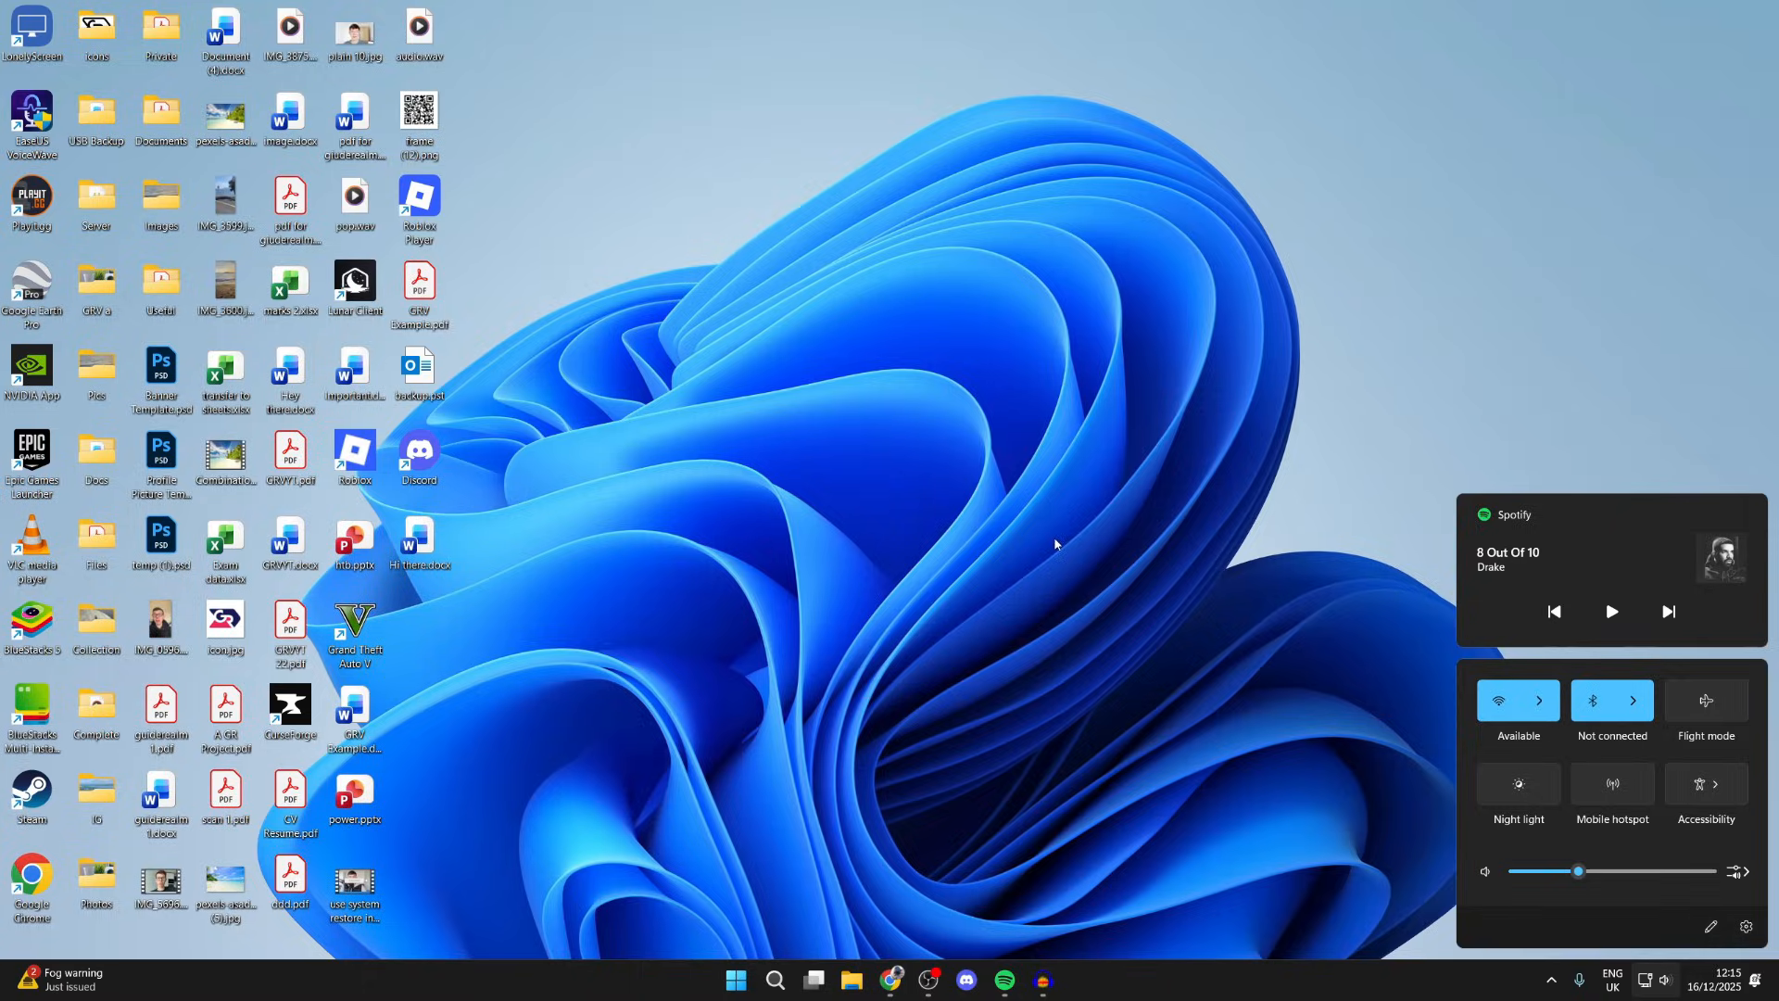
# Verify the Bluetooth tile shows in Quick Settings, then dismiss the panel to the desktop
pyautogui.click(1057, 545)
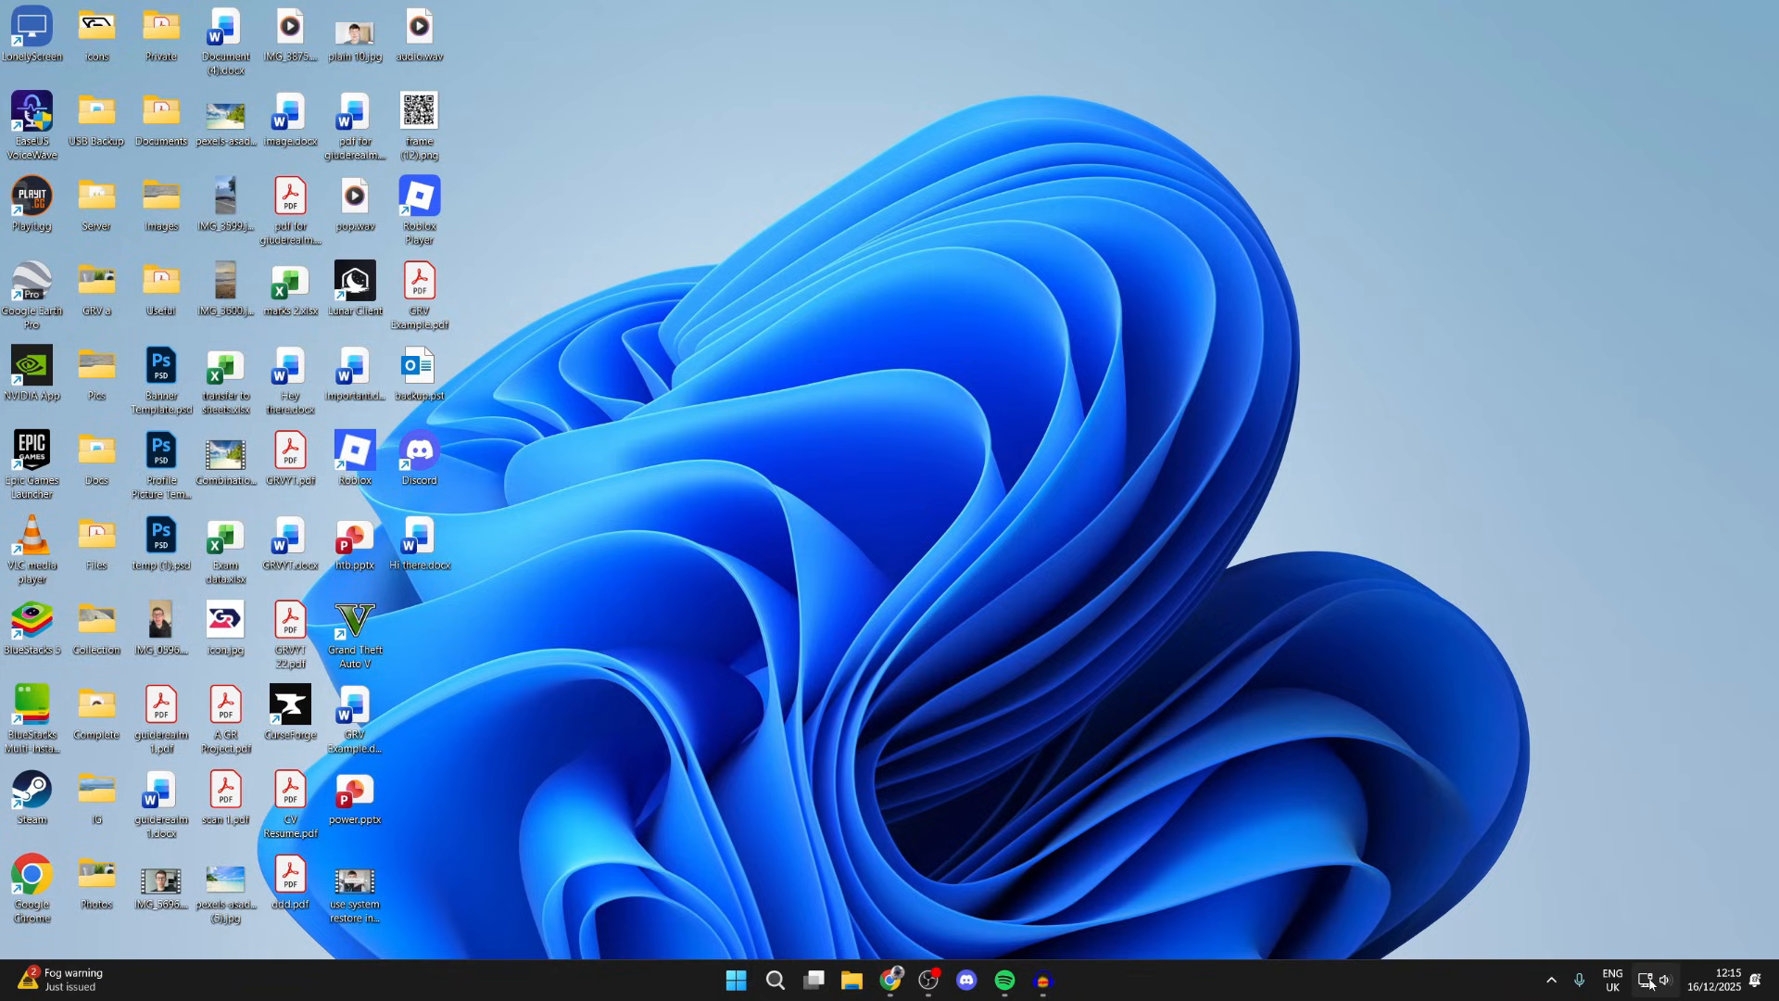